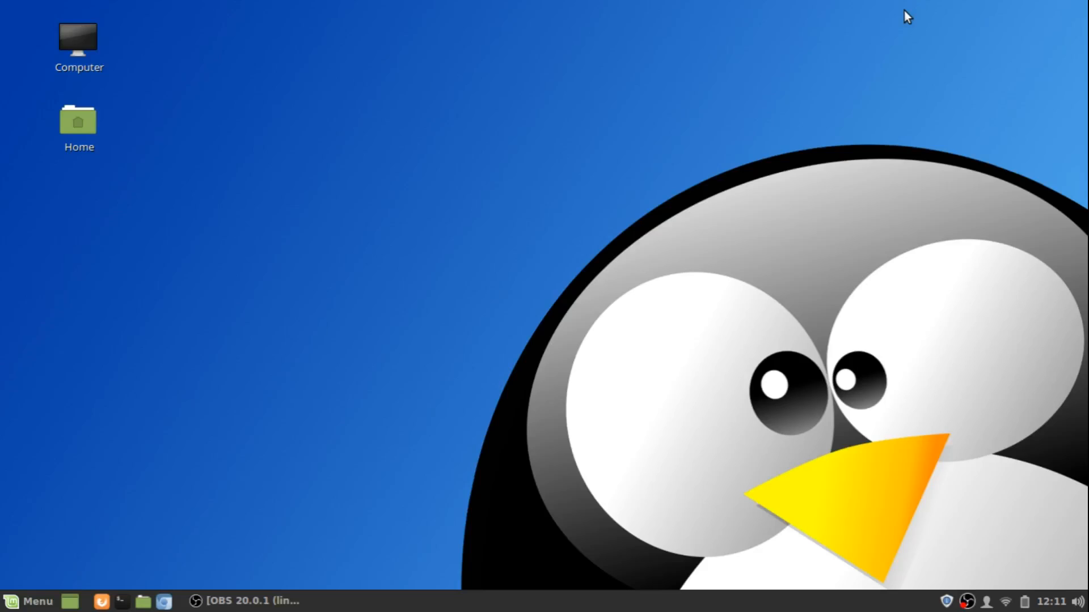
mouse_move(400, 534)
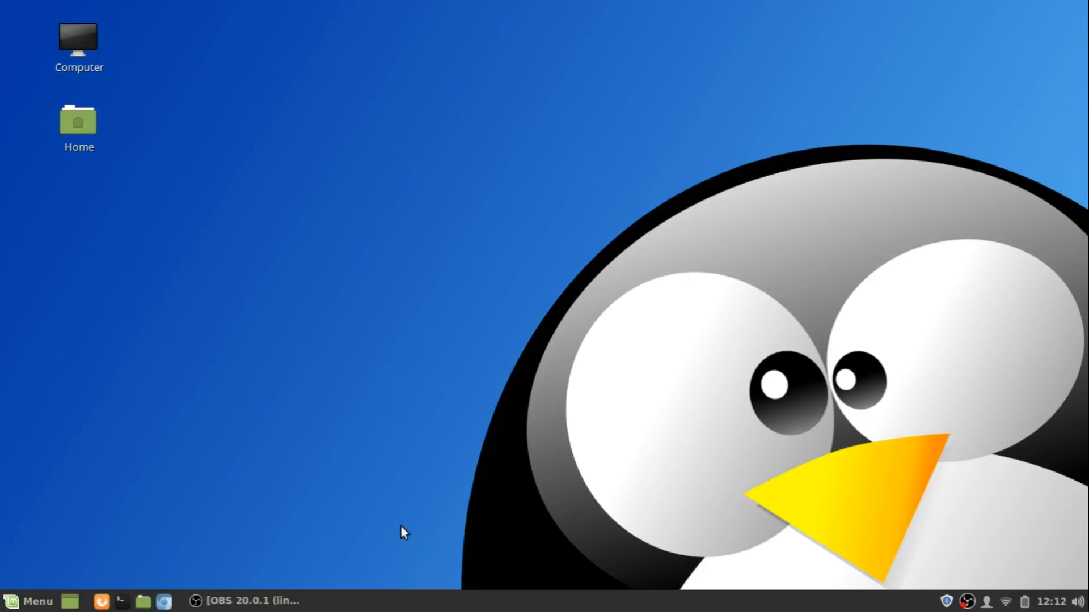
mouse_move(418, 603)
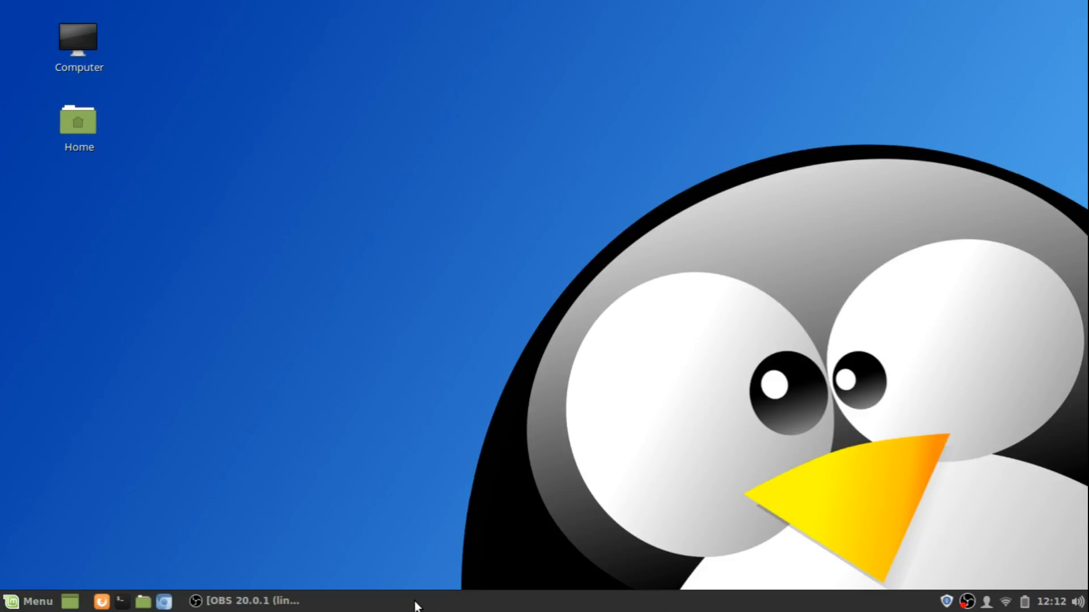
Bring up the bottom panel's context menu from an empty panel area.
right_click(419, 605)
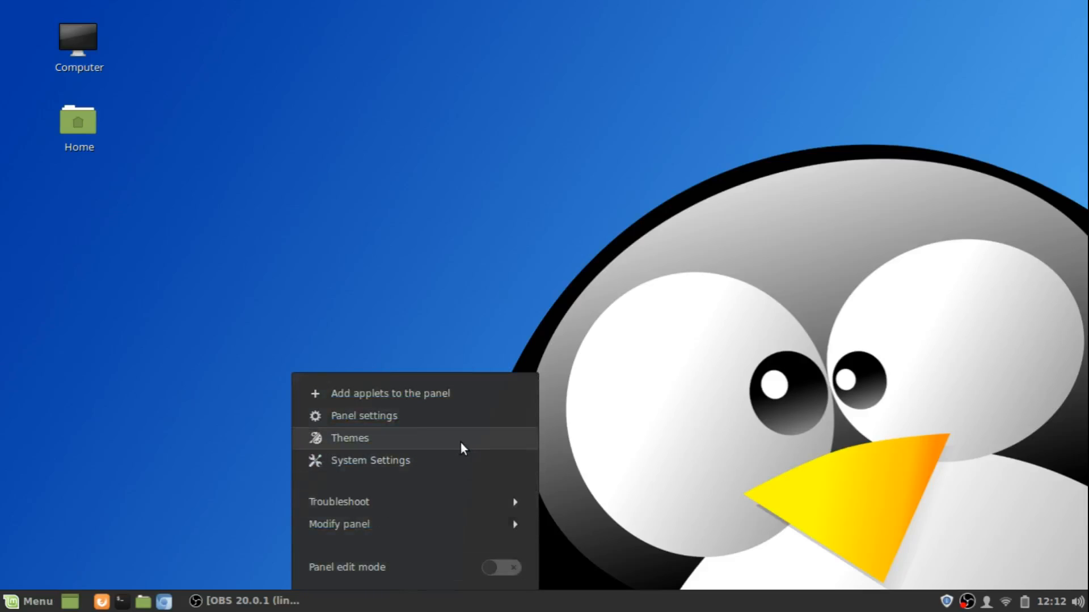
mouse_move(402, 429)
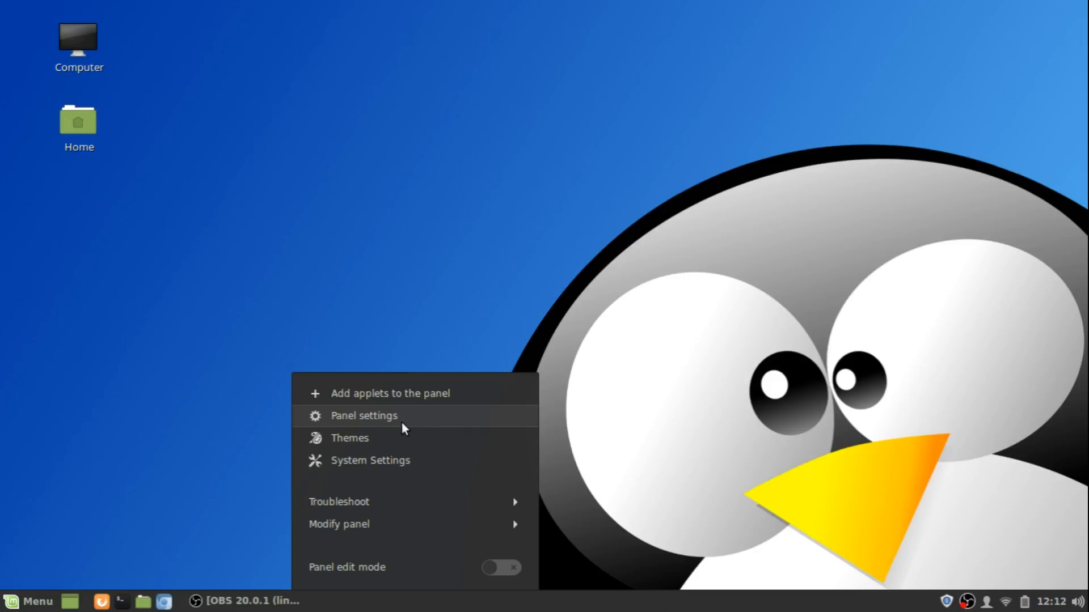
mouse_move(385, 425)
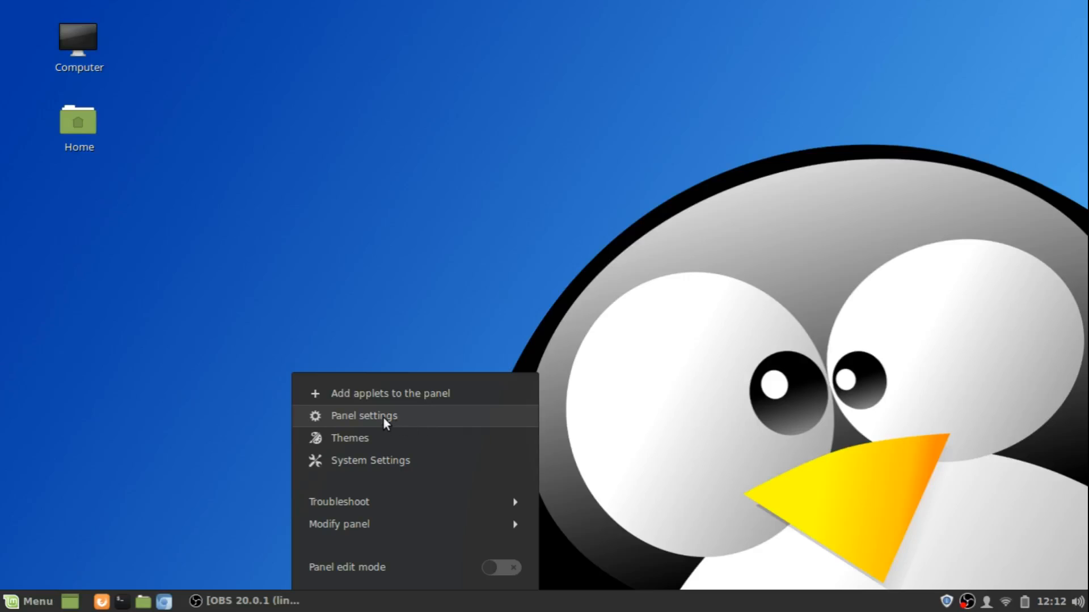
In Panel settings, keep the panel always visible and switch on 'Use customized panel size'.
click(363, 416)
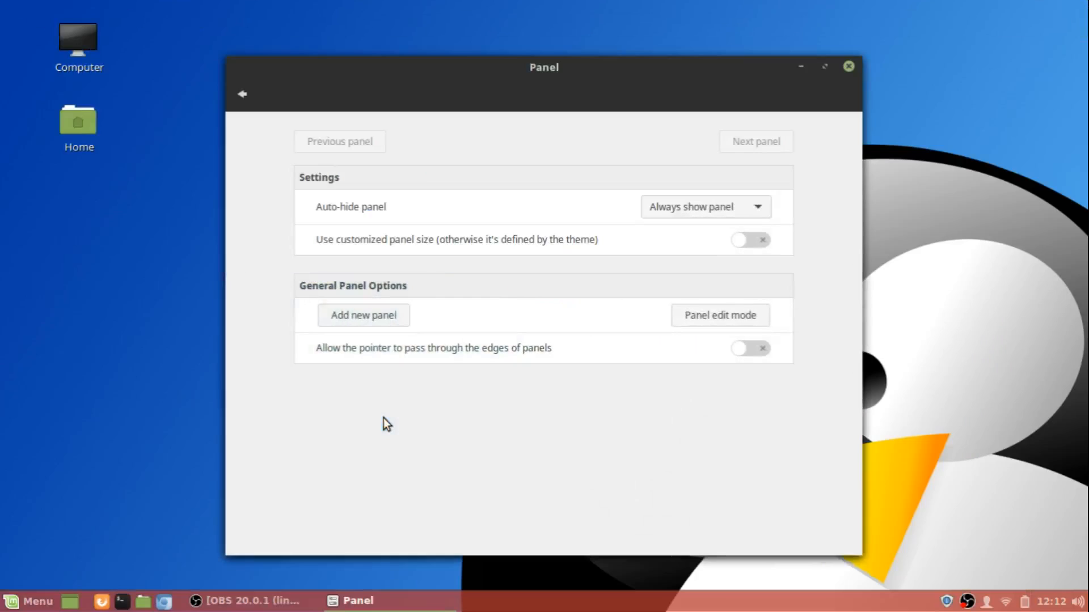
mouse_move(596, 456)
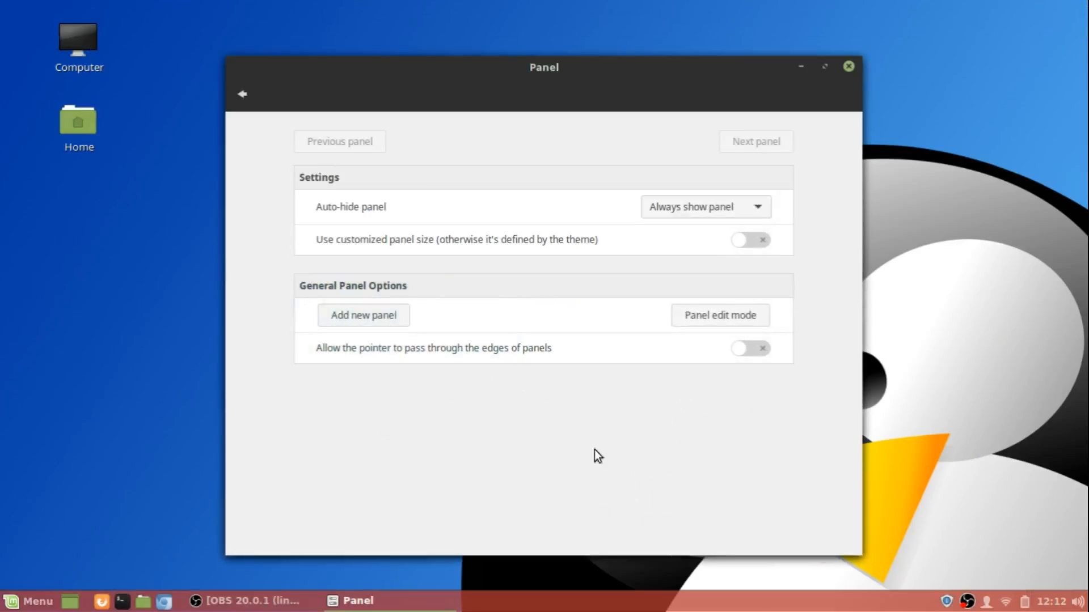
mouse_move(734, 597)
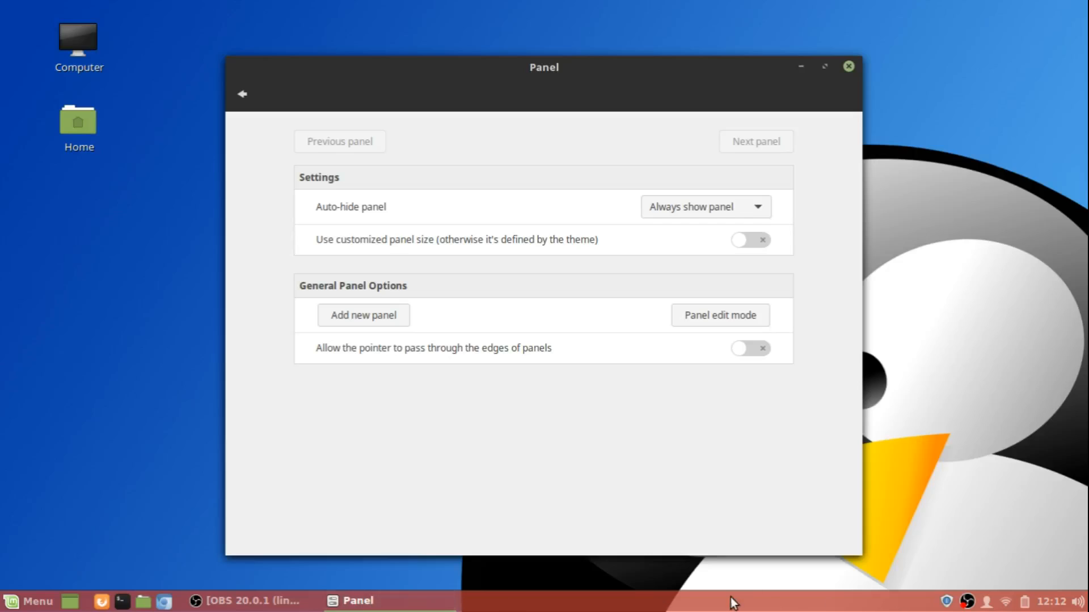
mouse_move(730, 537)
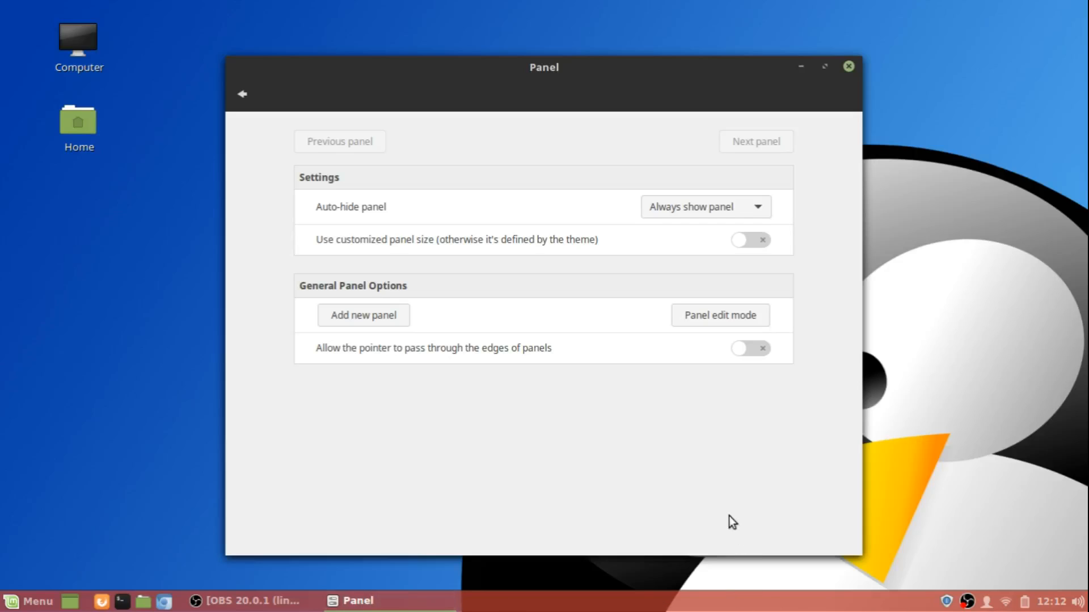
mouse_move(857, 227)
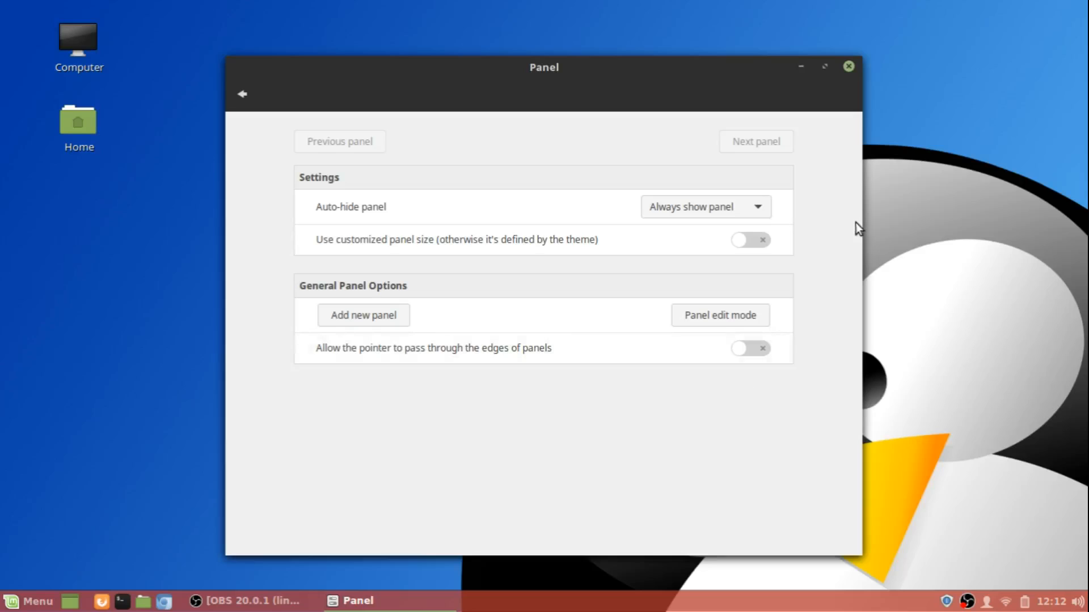
mouse_move(326, 184)
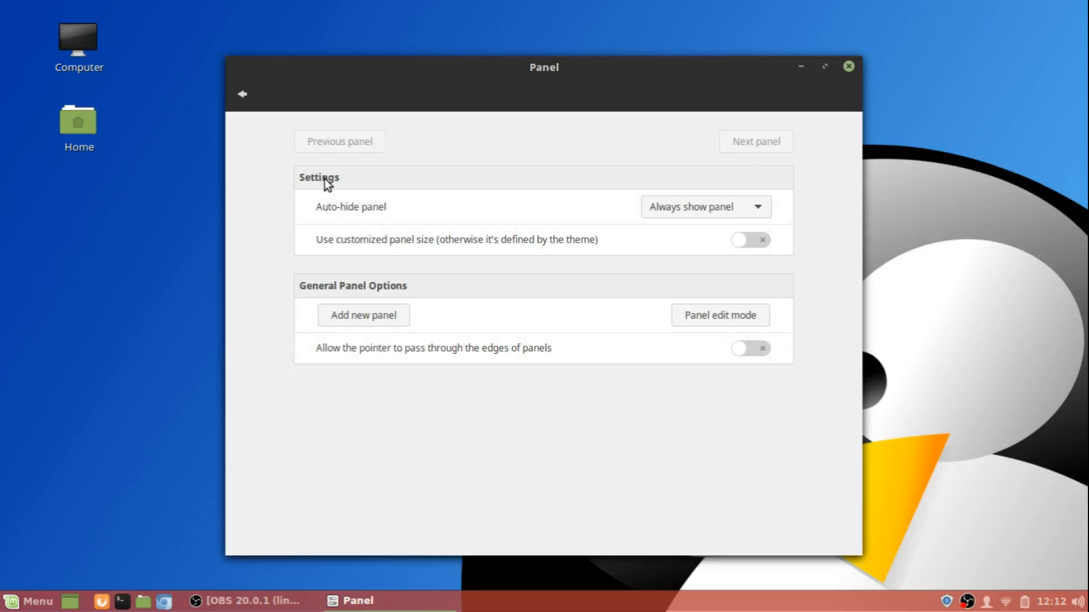
click(706, 207)
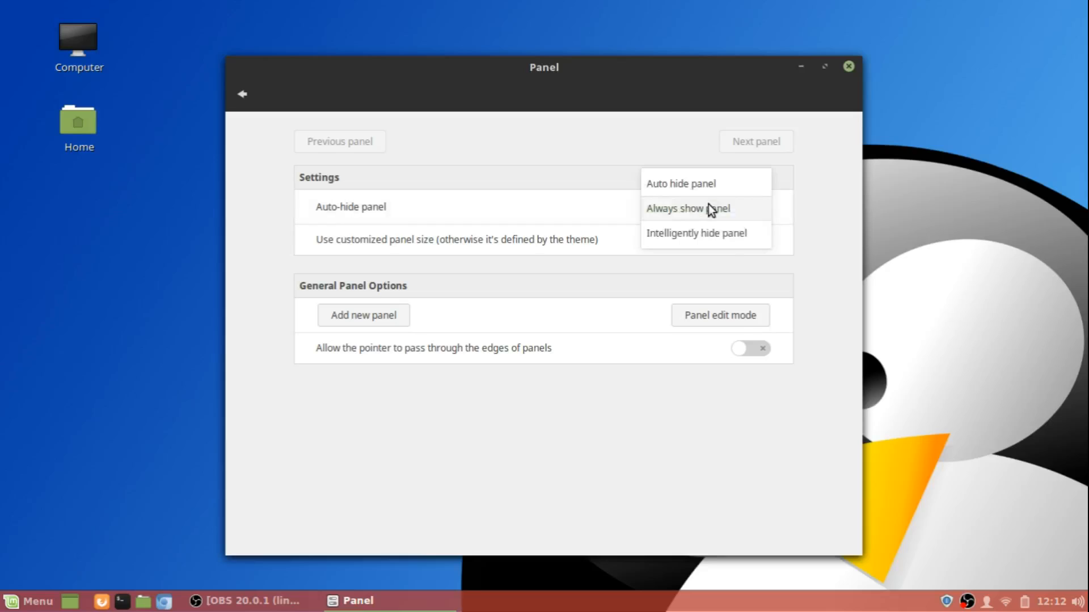
click(695, 209)
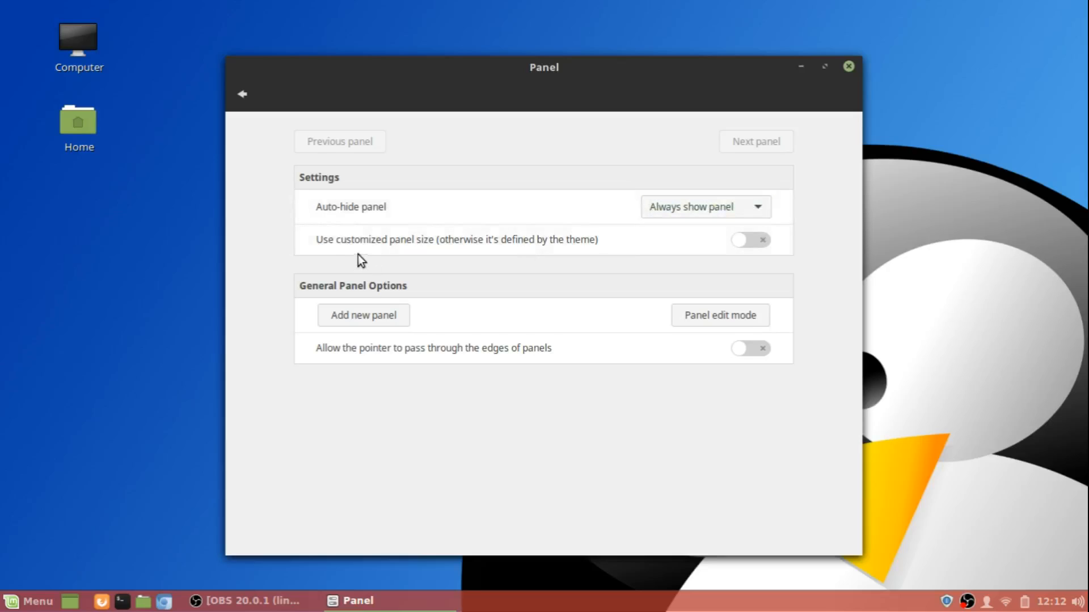
mouse_move(432, 257)
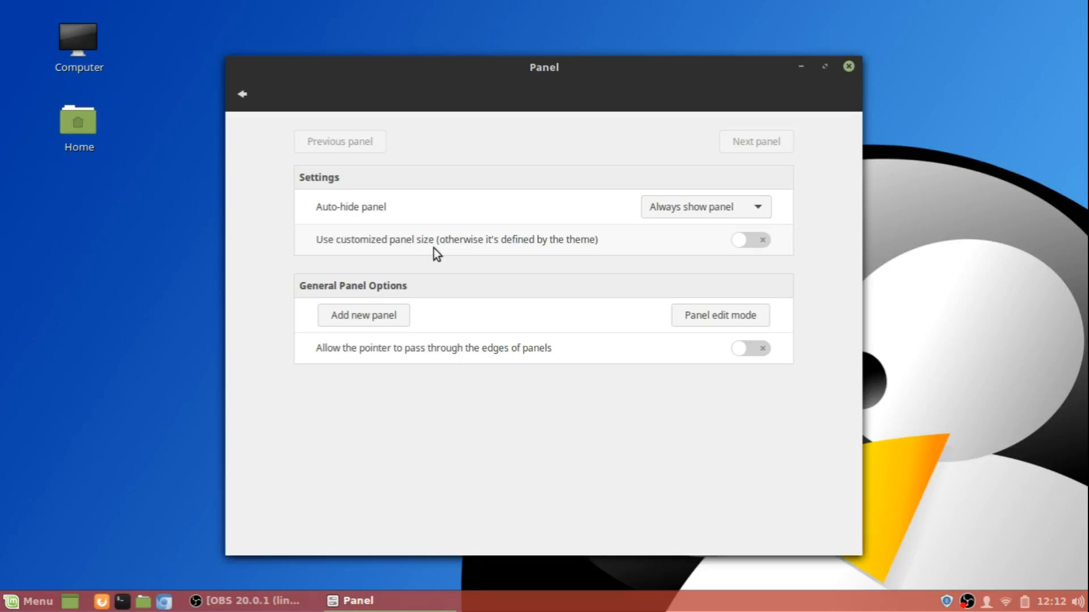
mouse_move(497, 256)
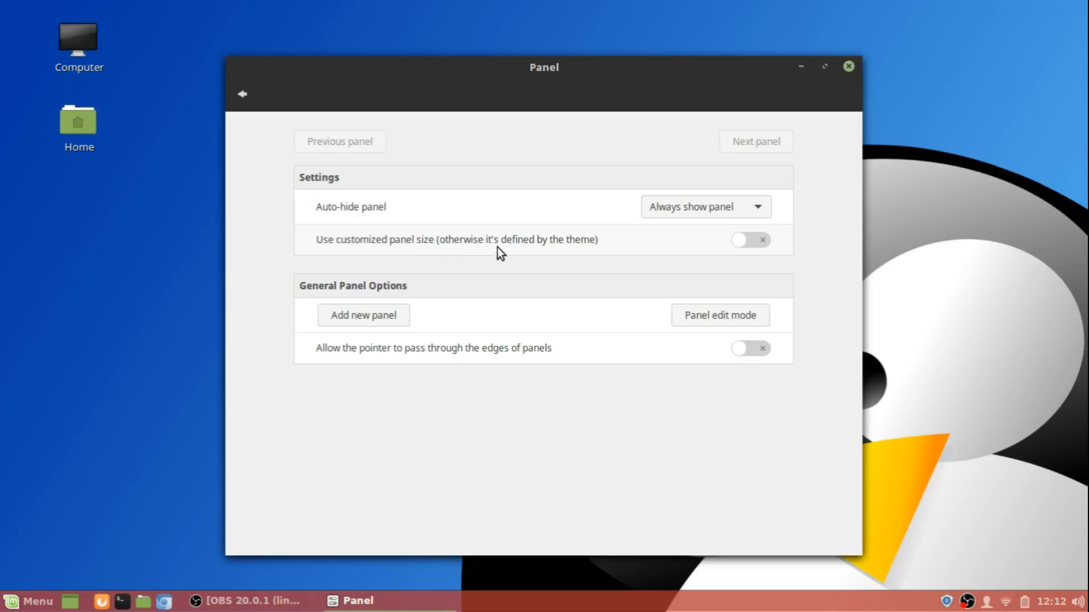
mouse_move(362, 303)
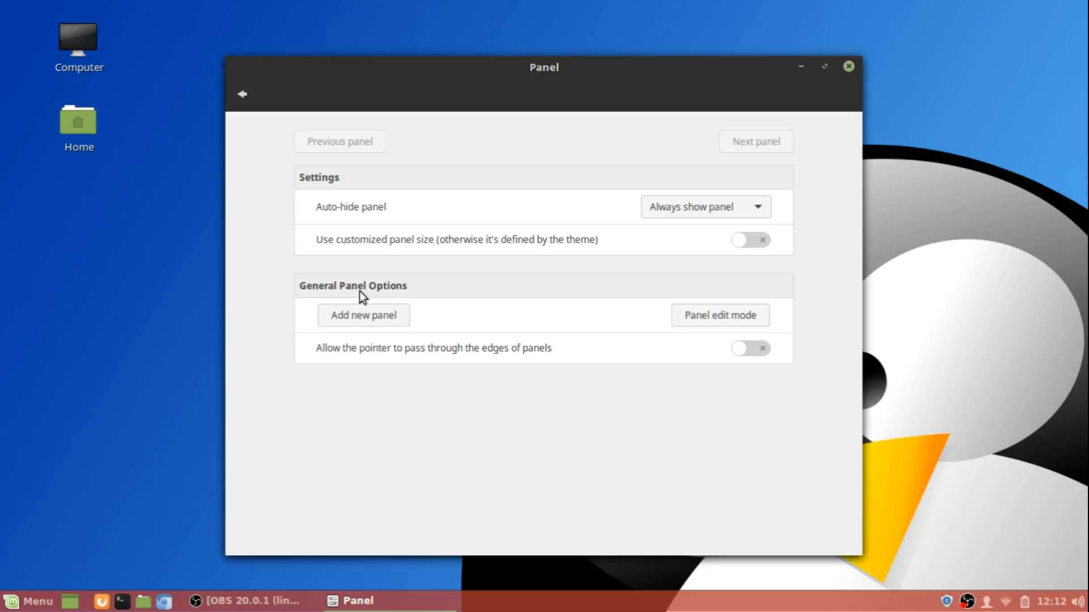
mouse_move(425, 214)
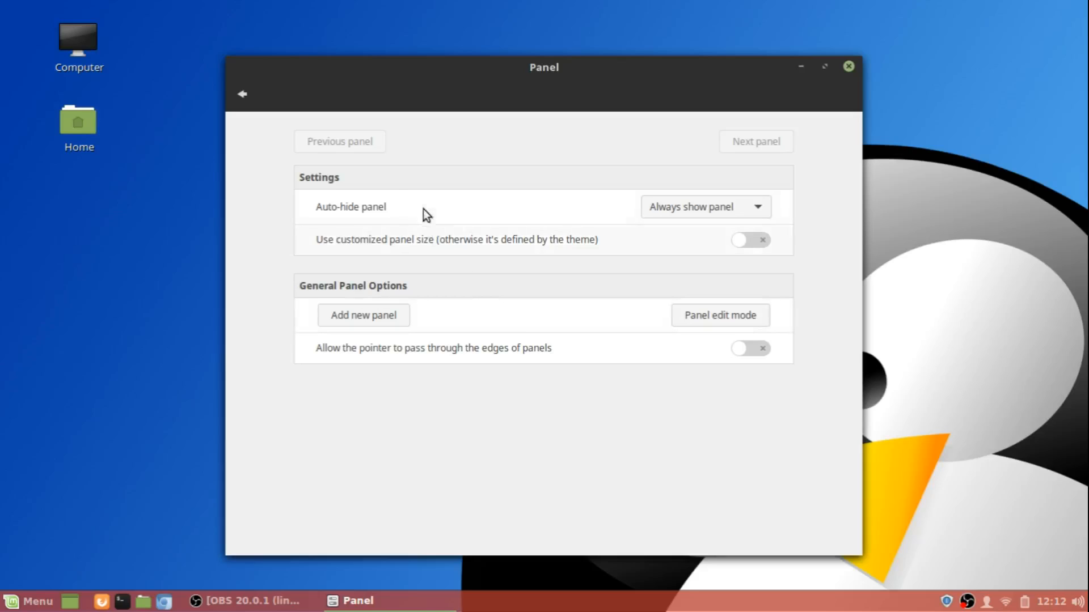
mouse_move(324, 186)
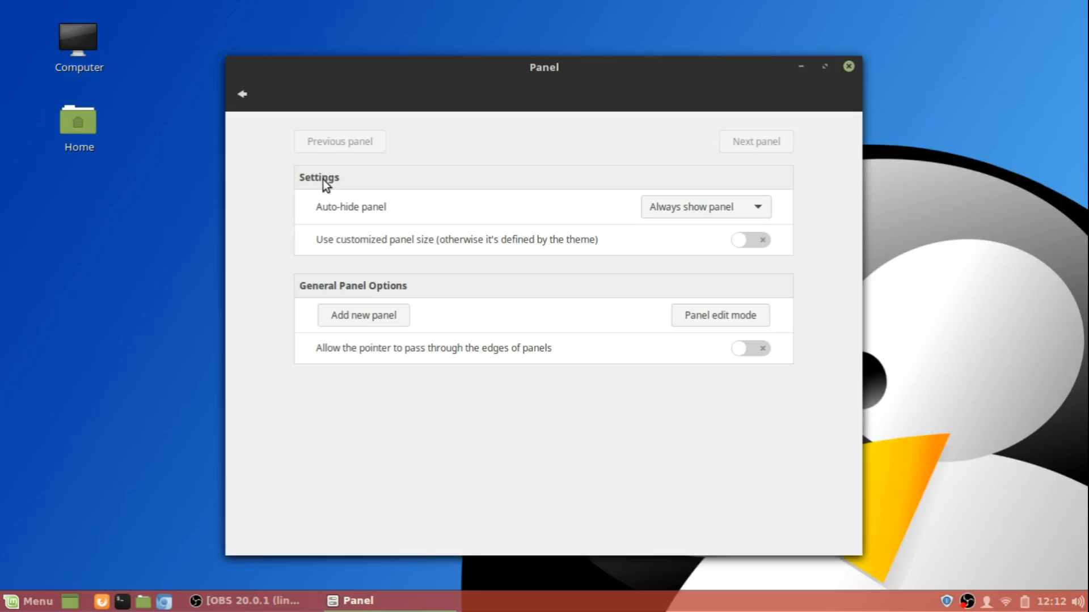
mouse_move(517, 237)
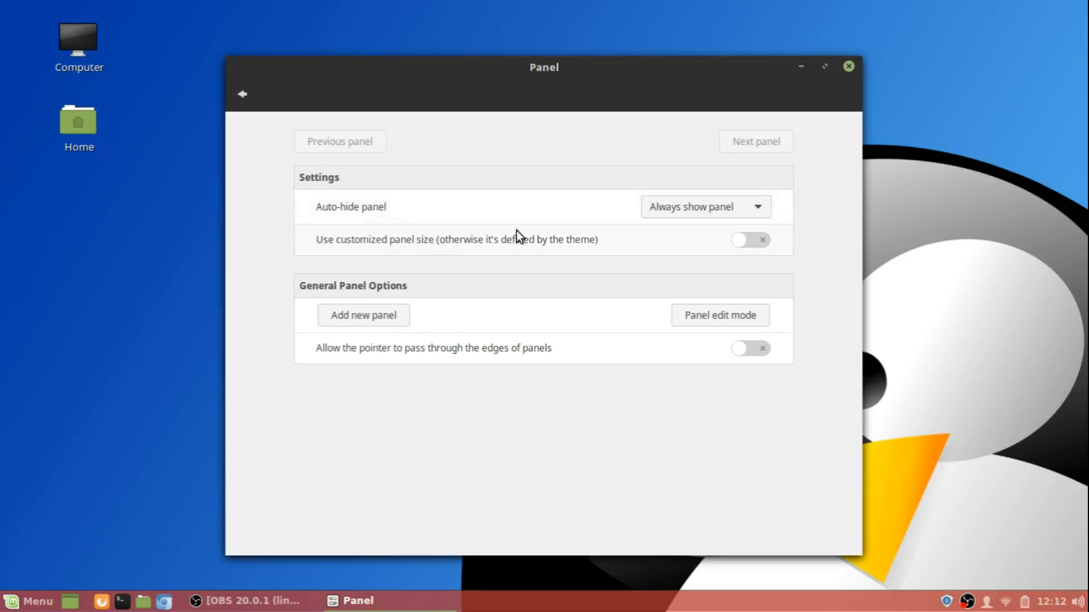
mouse_move(528, 253)
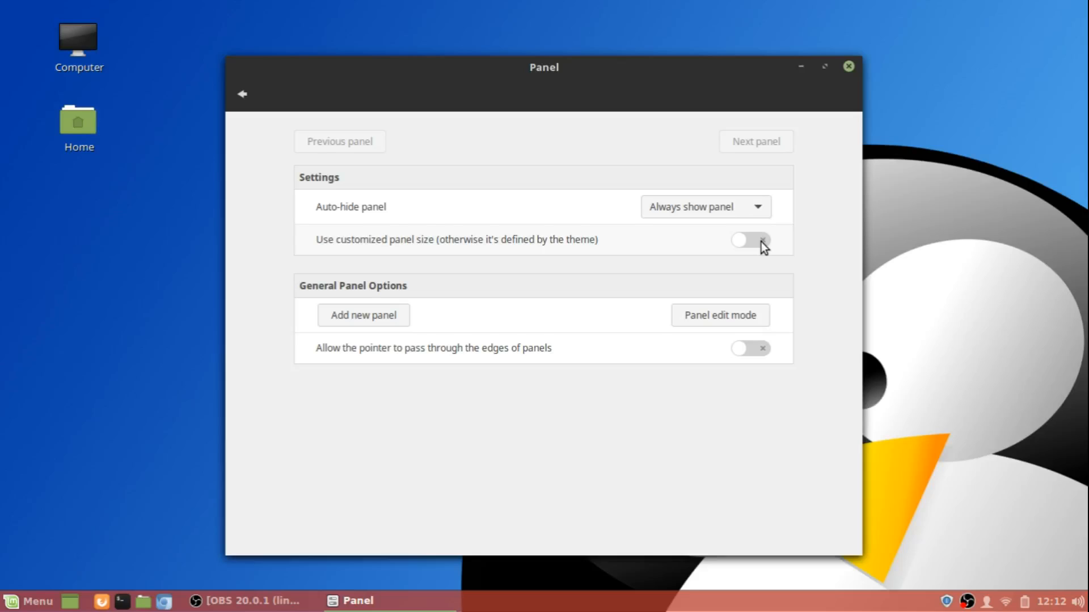
click(749, 240)
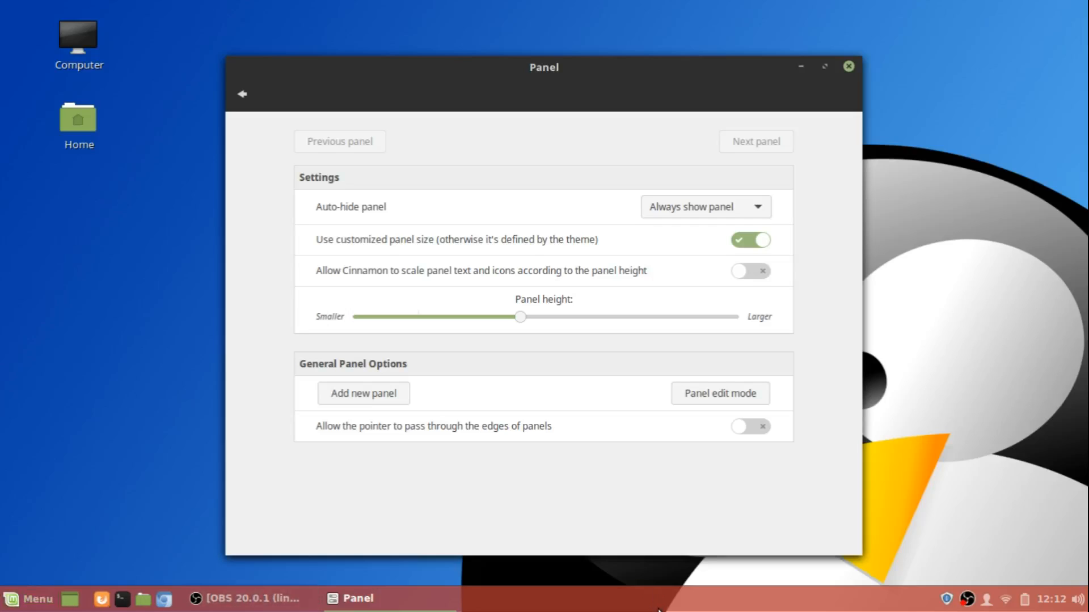
mouse_move(447, 539)
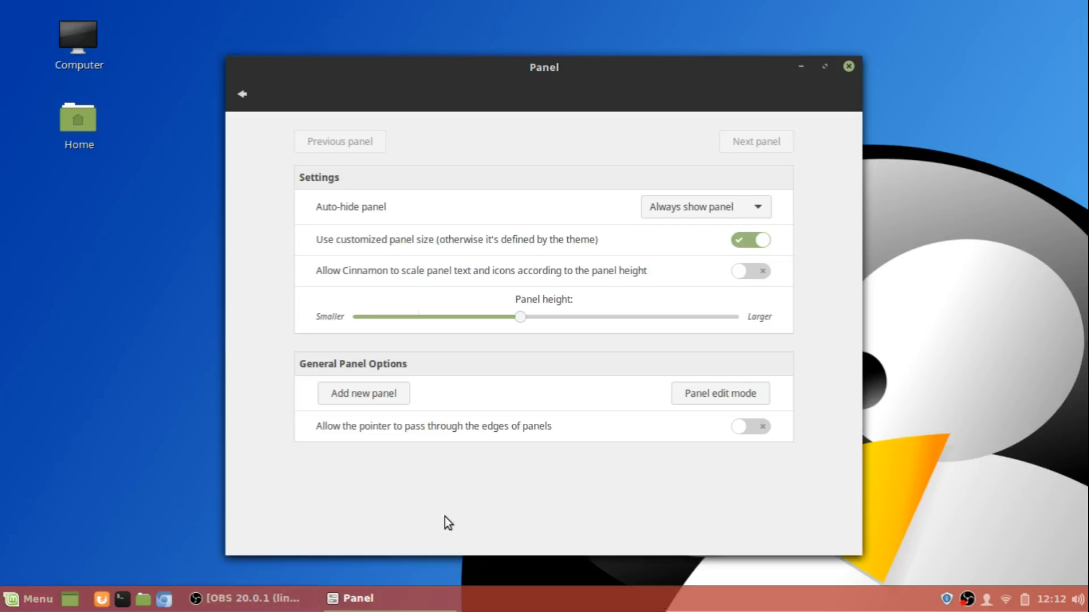
Slide the panel height to its smallest, then largest, then back to smallest.
drag(521, 317, 506, 316)
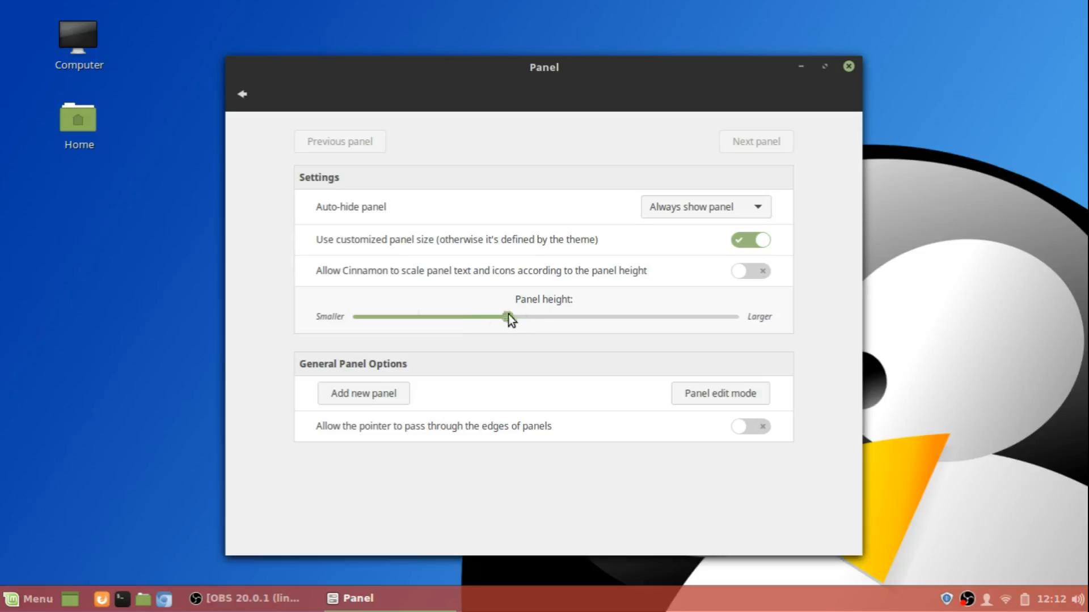
drag(505, 317, 417, 318)
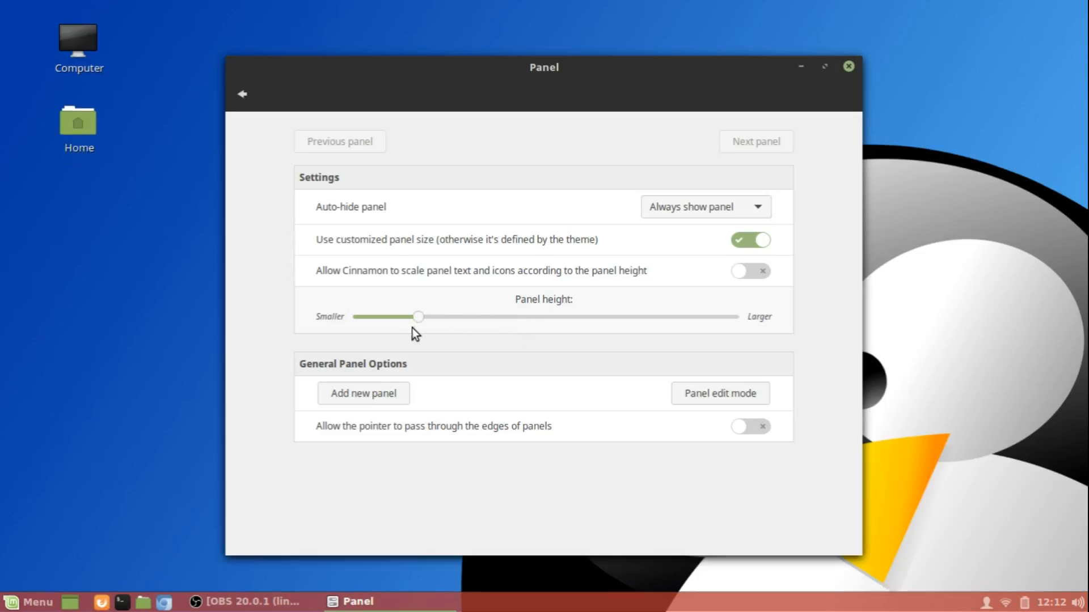
drag(417, 316, 355, 316)
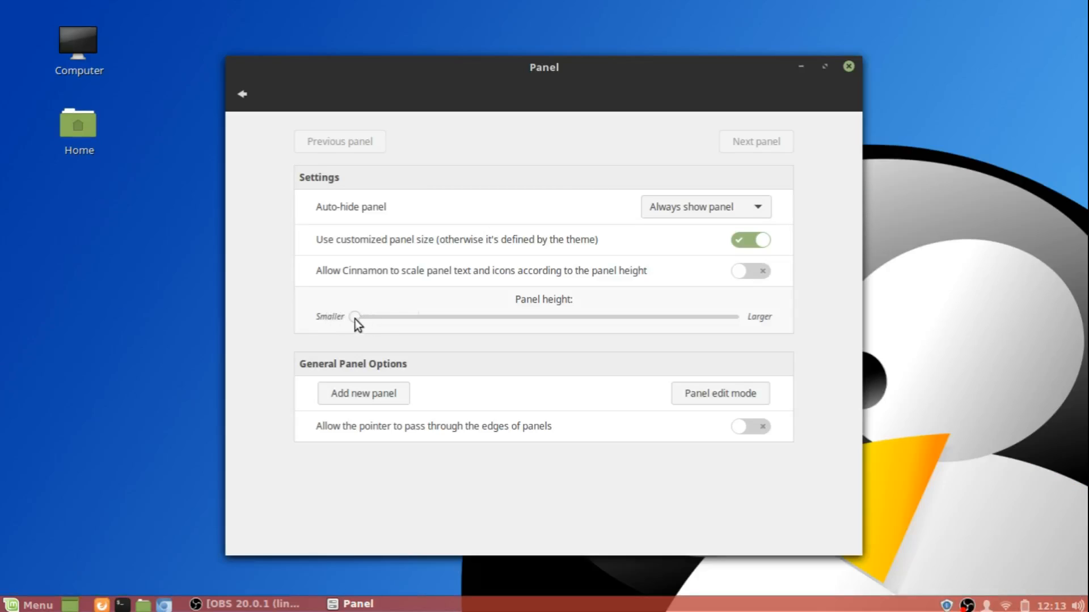
drag(356, 316, 737, 317)
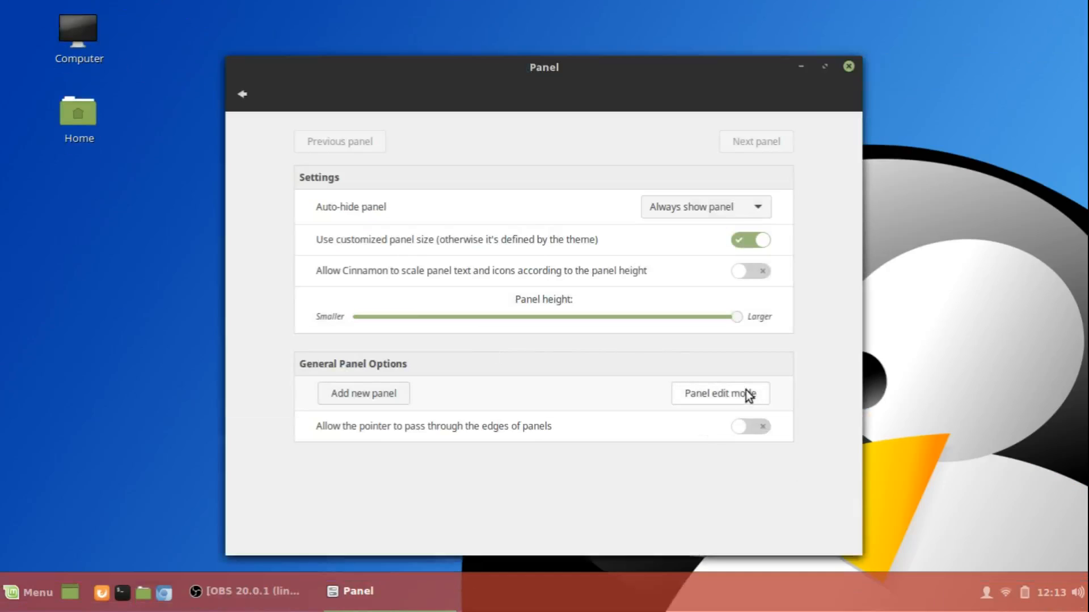
drag(735, 316, 356, 317)
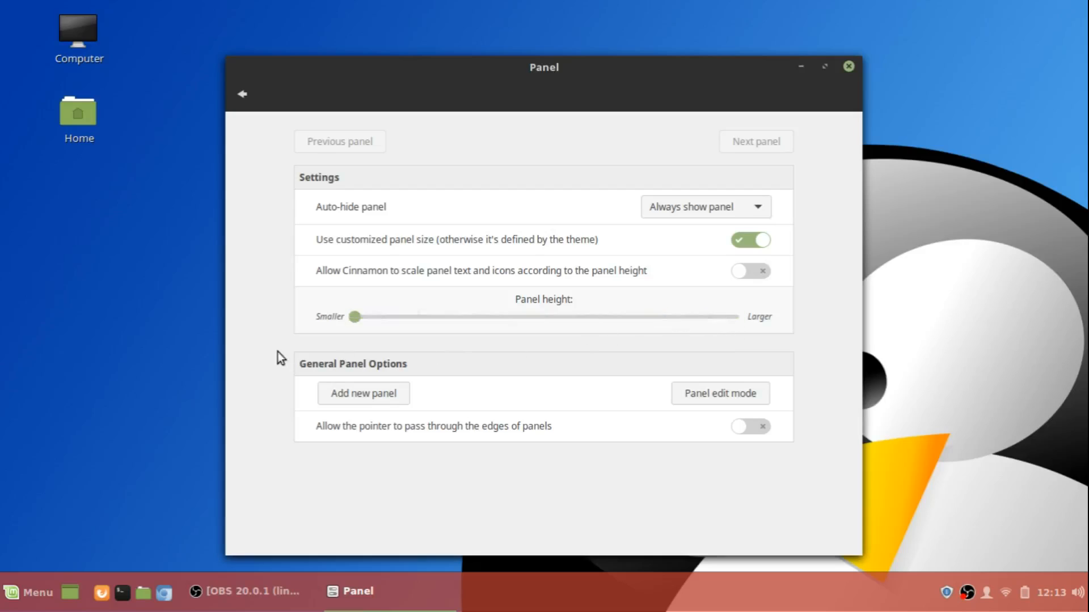
Nudge the panel height up and down and settle it near the middle.
drag(355, 317, 406, 317)
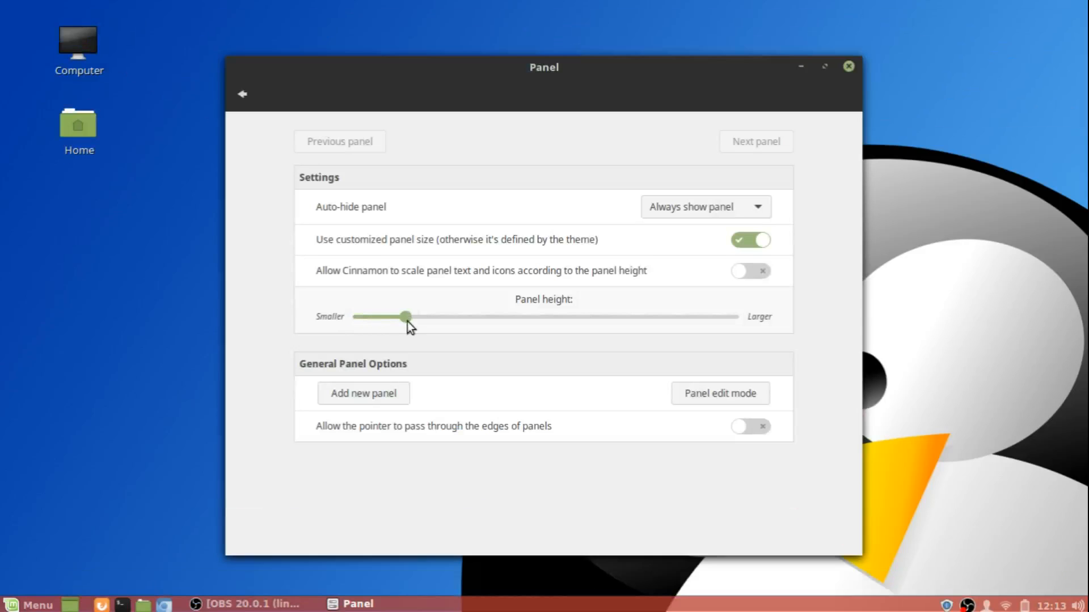
drag(407, 317, 533, 316)
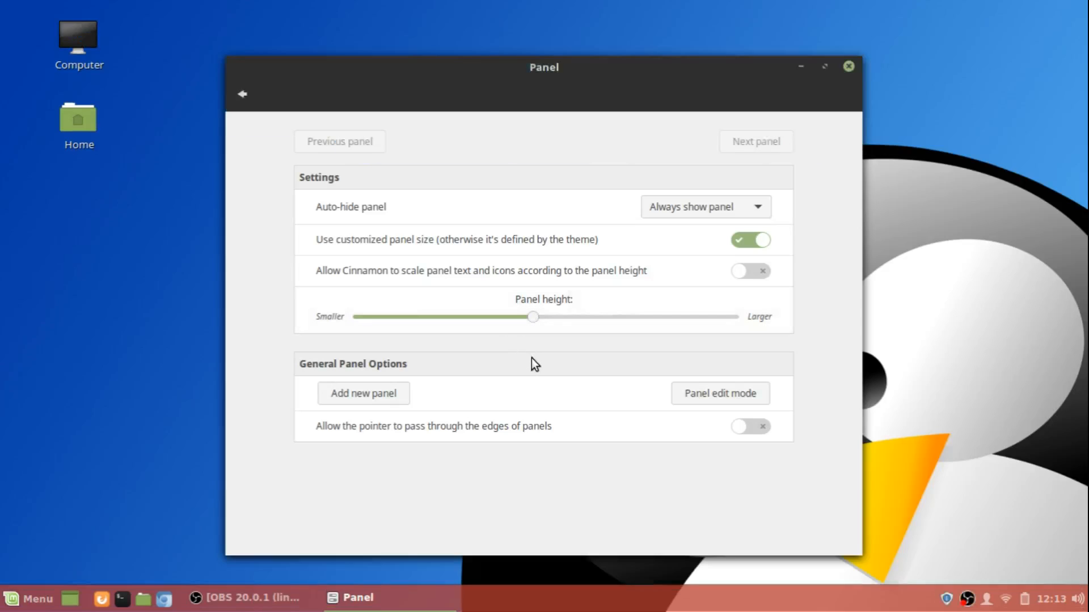
drag(533, 317, 583, 317)
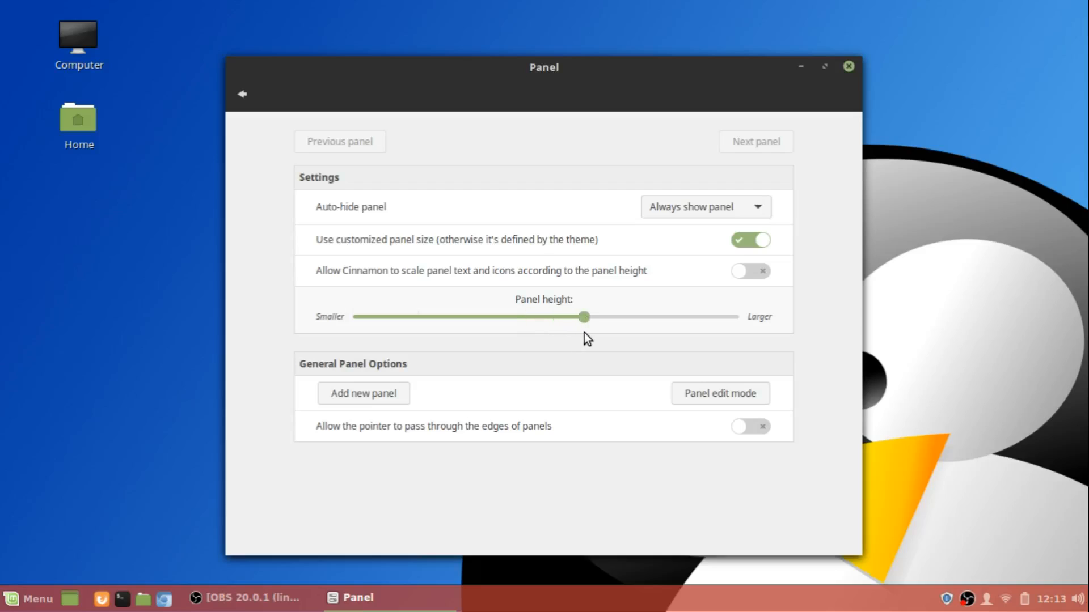
drag(582, 316, 496, 316)
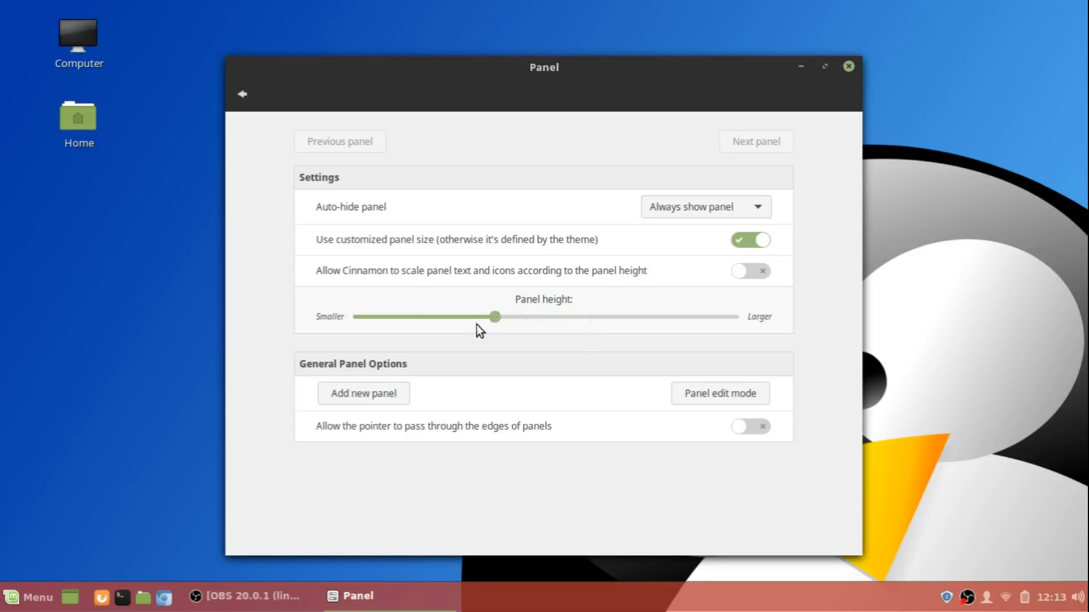
drag(494, 316, 445, 316)
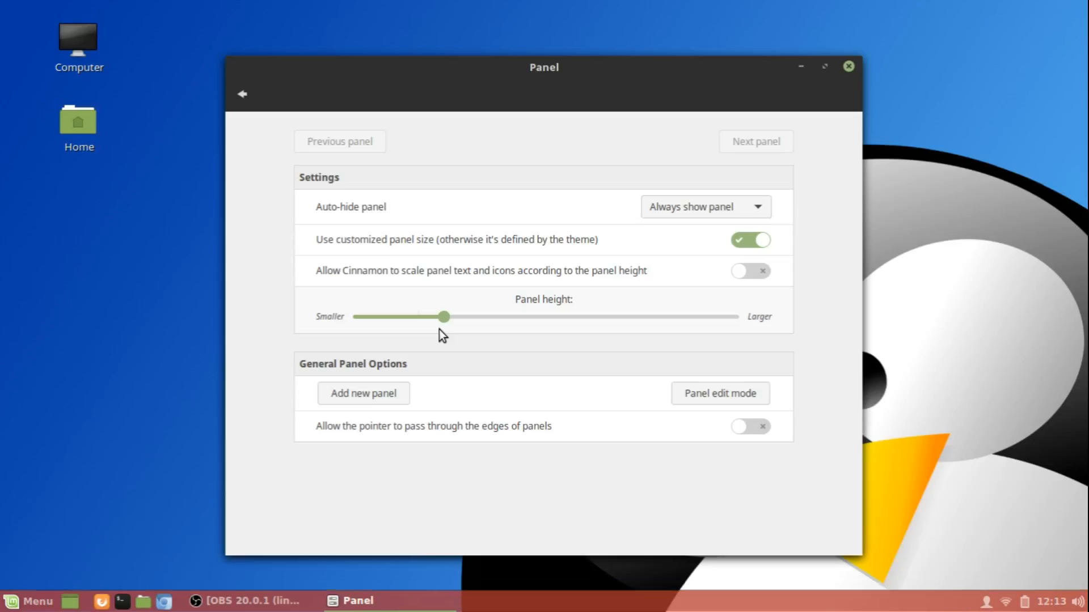
drag(444, 316, 559, 317)
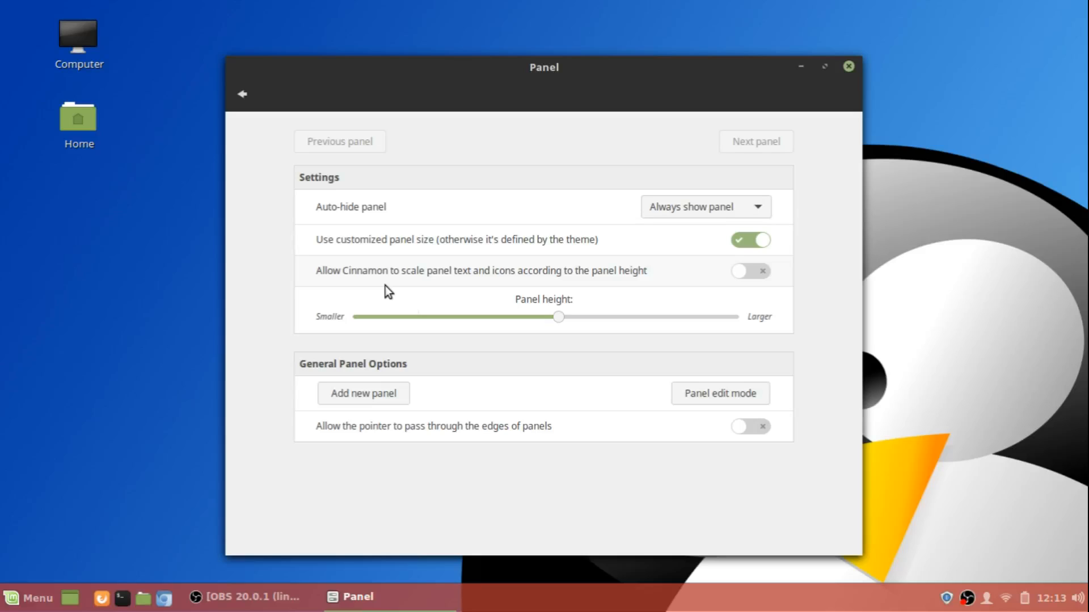
mouse_move(761, 283)
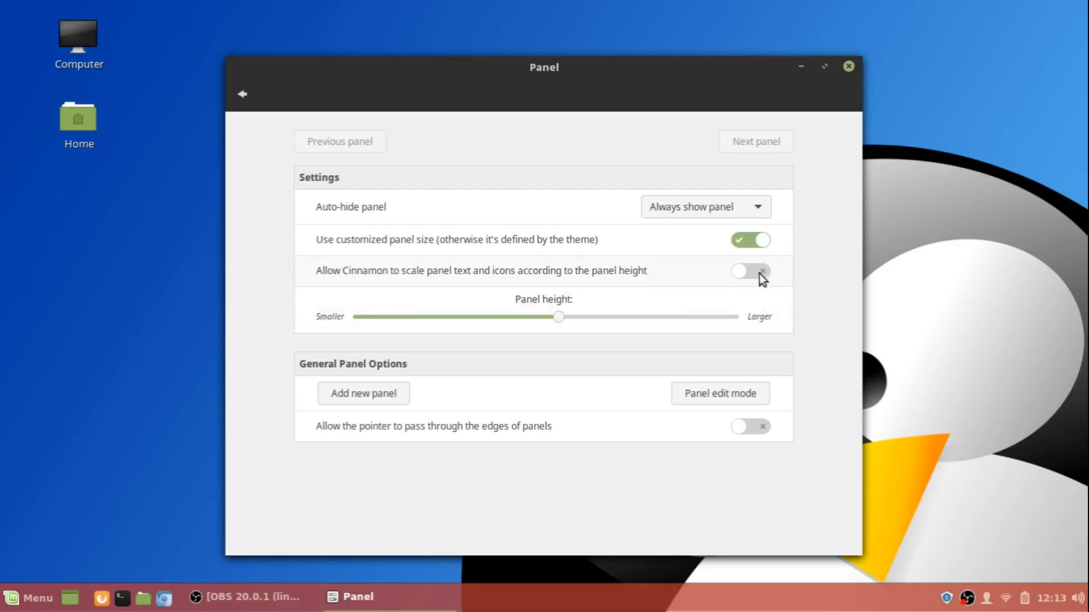
mouse_move(744, 281)
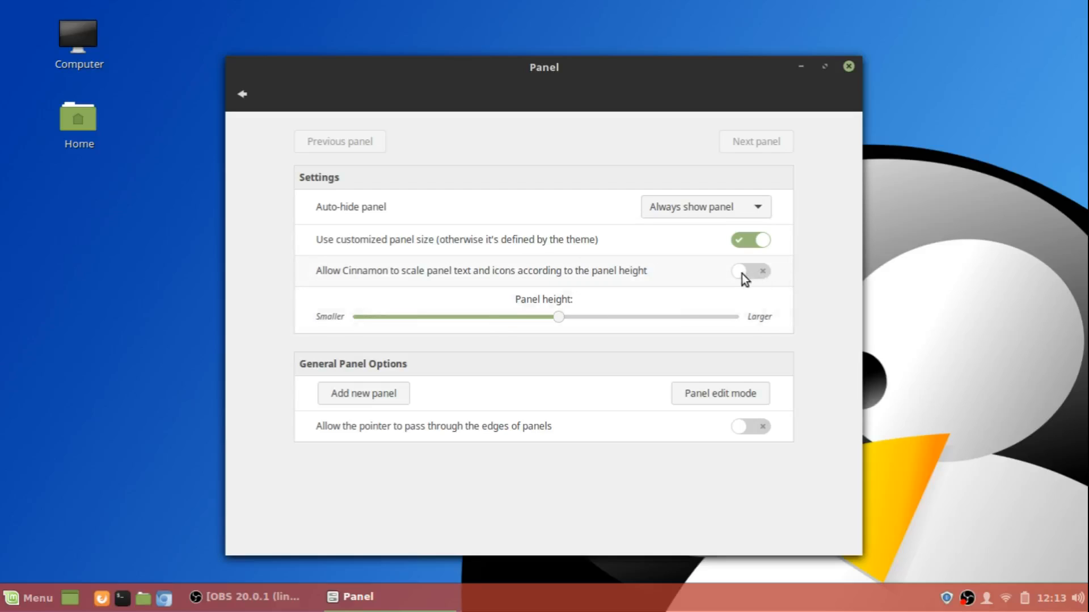
Switch on scaling of panel text and icons with the panel height.
click(750, 271)
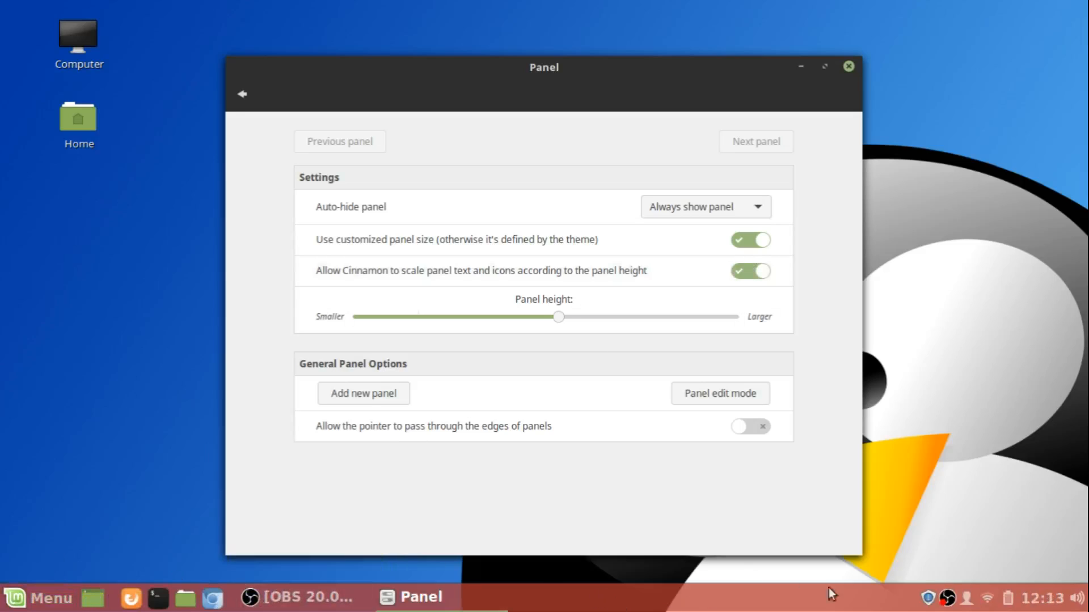
mouse_move(461, 584)
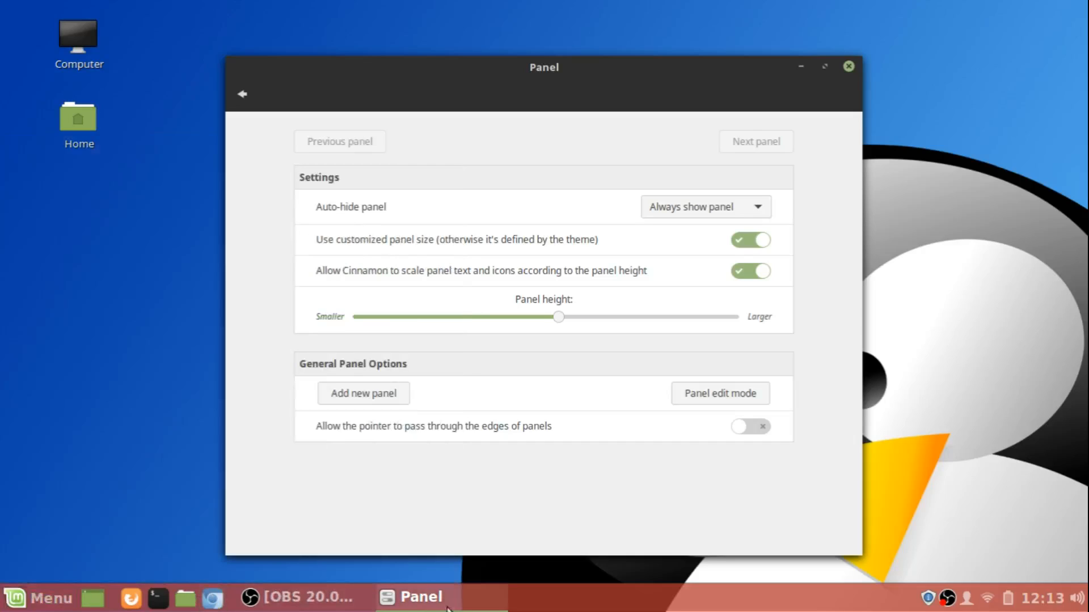
mouse_move(686, 347)
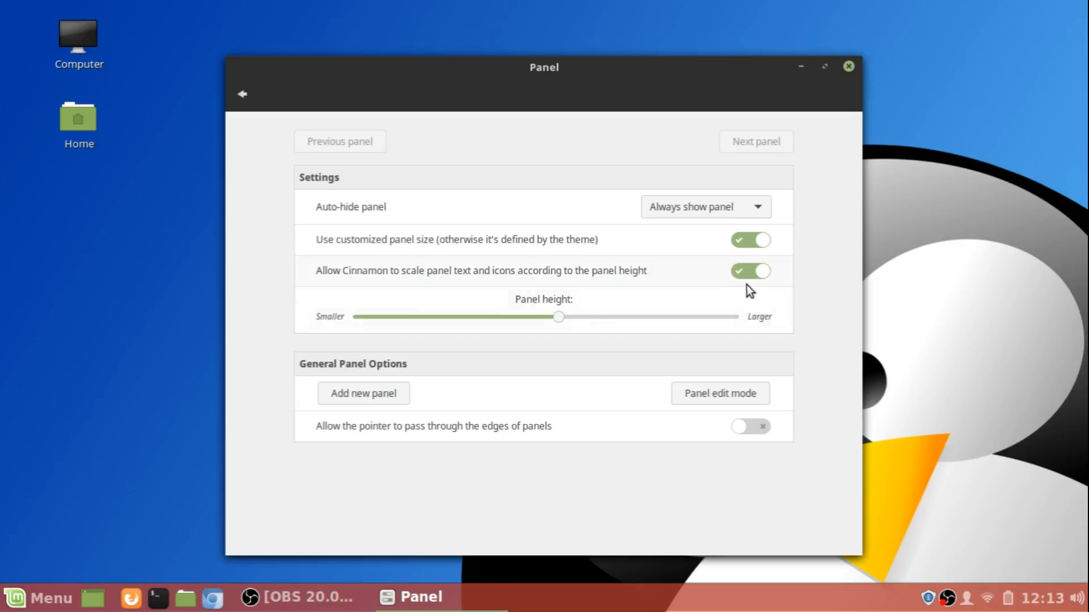
Switch off icon scaling and the customized panel size, then close Panel settings.
click(751, 271)
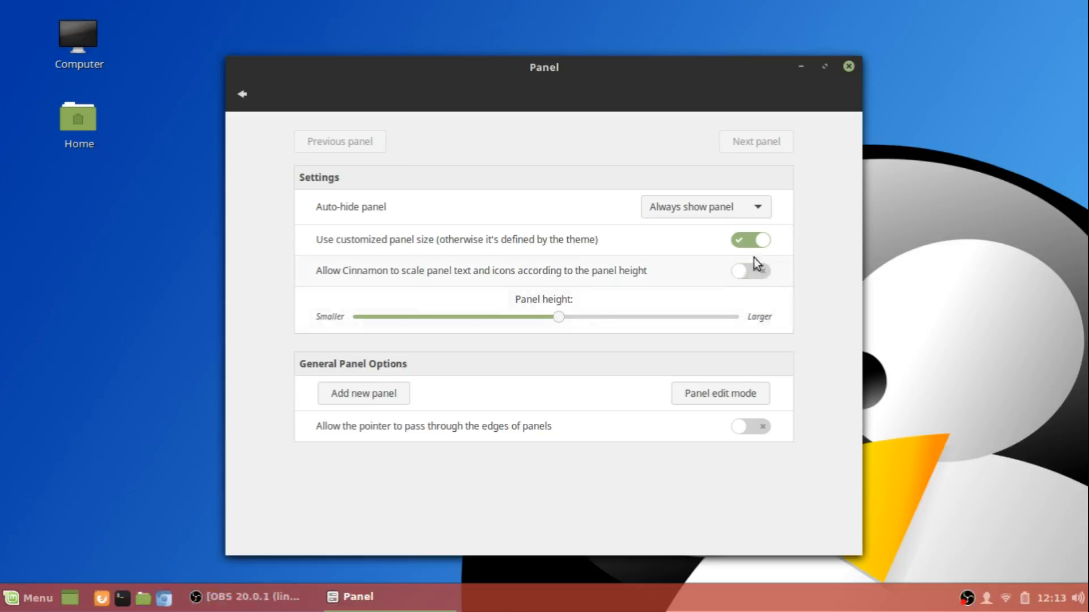
click(751, 240)
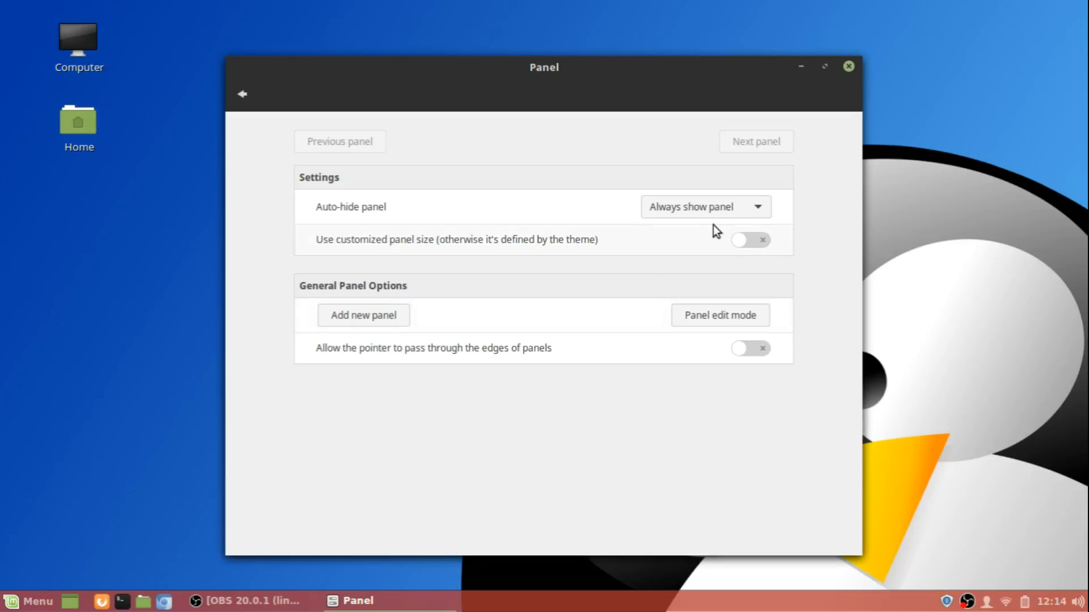
click(848, 66)
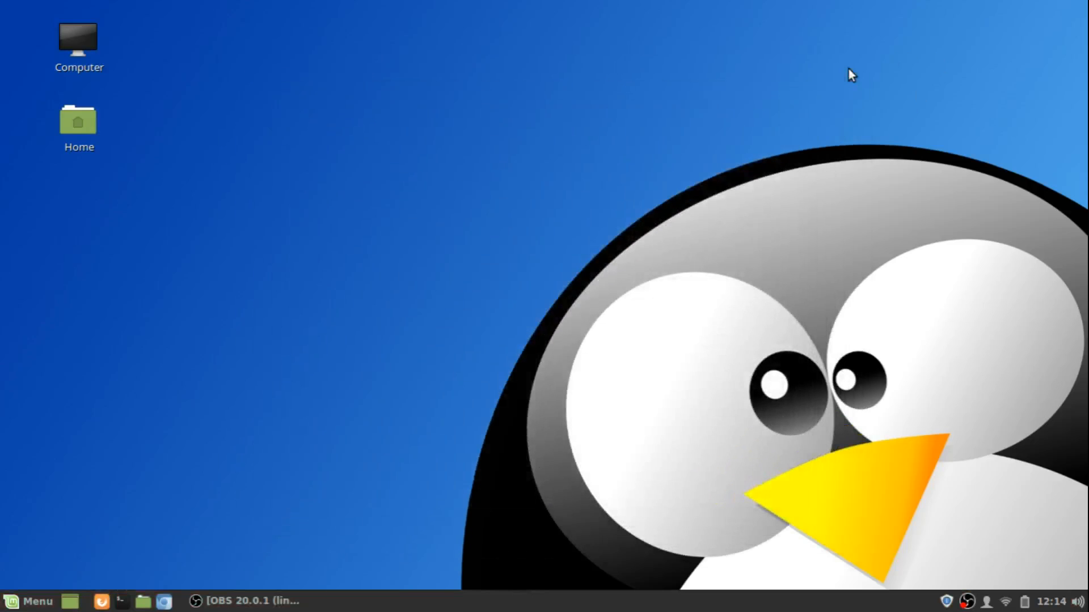
mouse_move(477, 237)
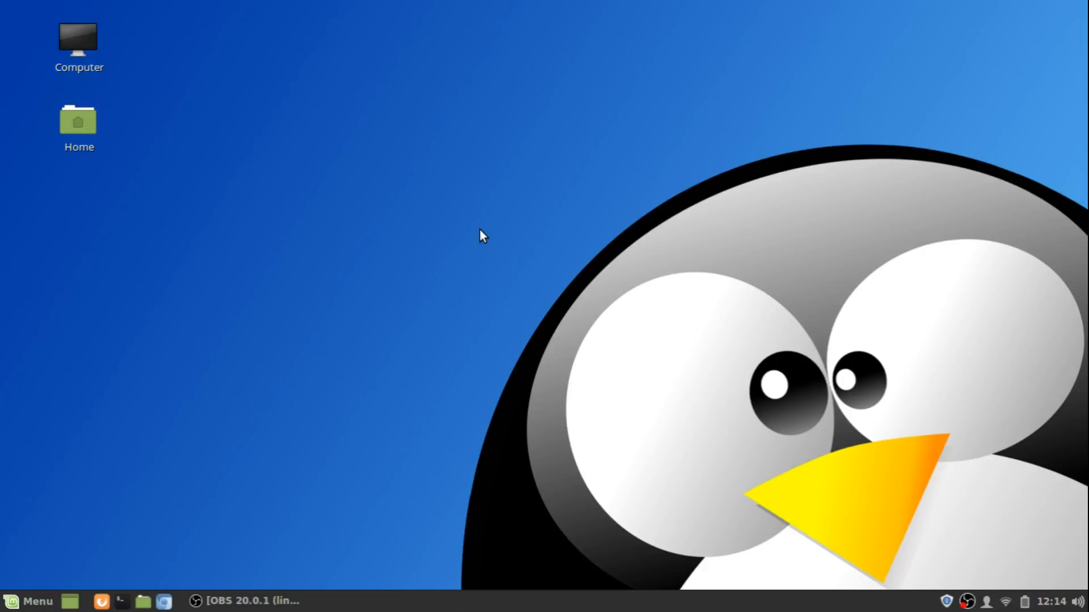